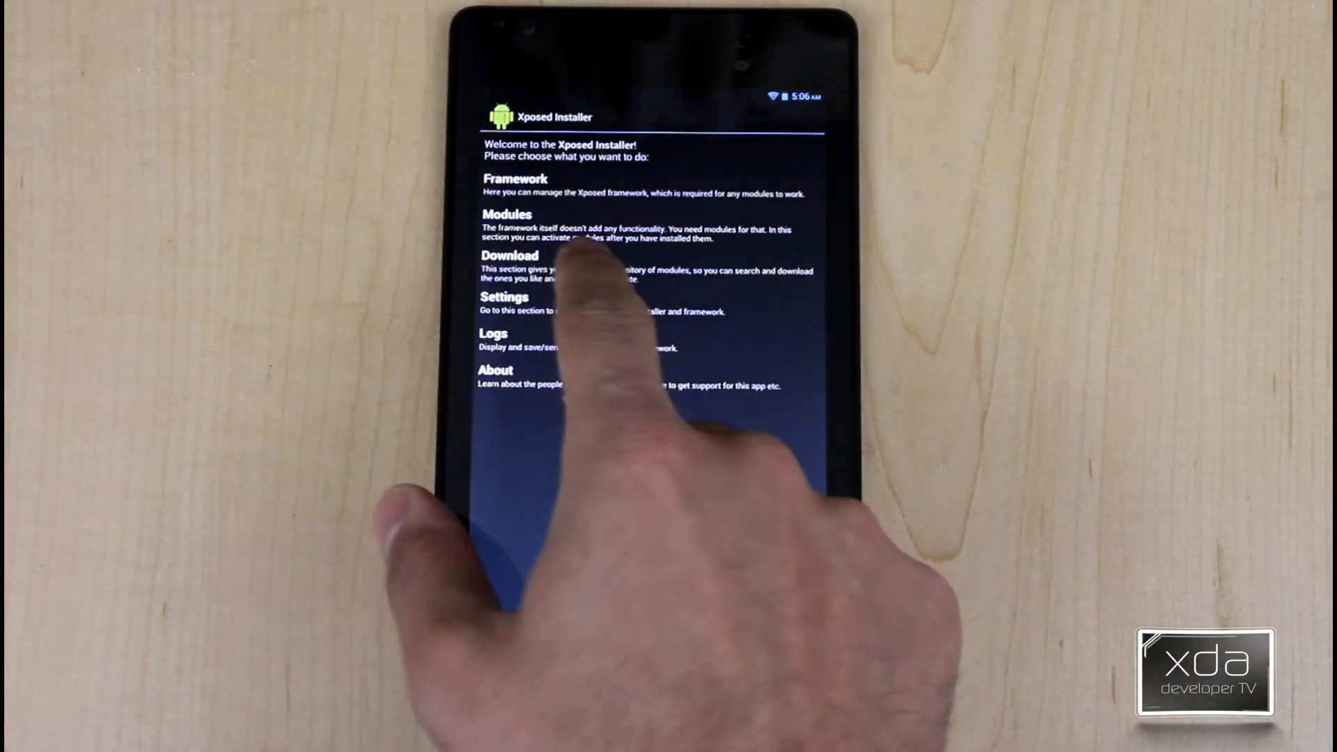
View Xposed Installer's six enabled modules, then return to the tablet's home screen.
click(507, 226)
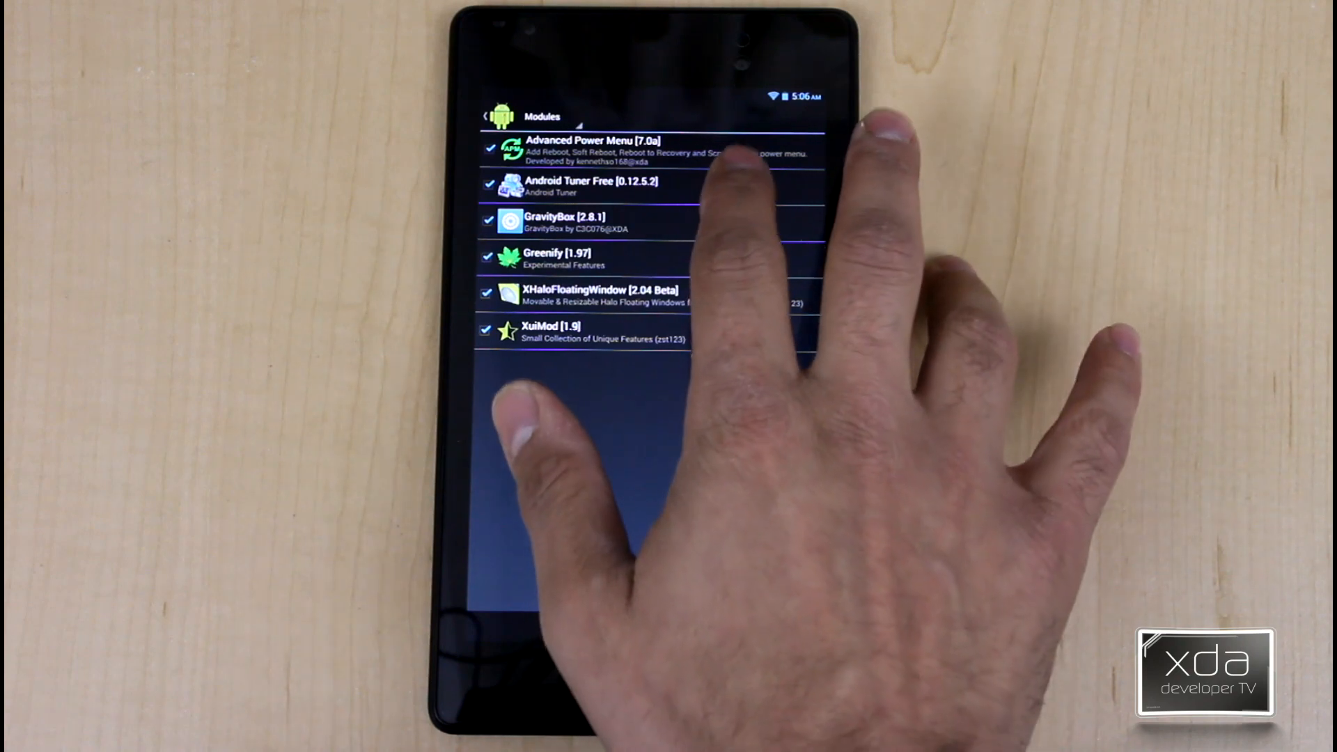
click(588, 185)
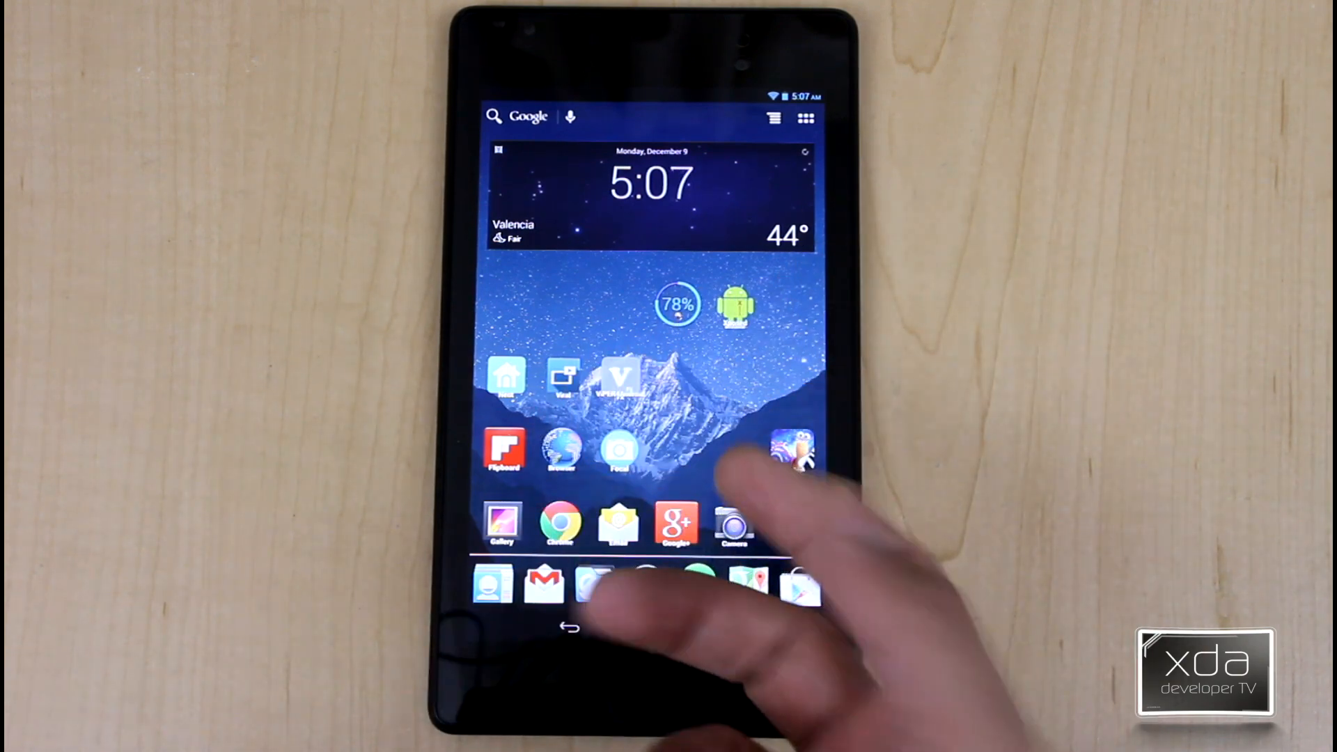
Launch Android Tuner Free and show the Battery specifics notification settings.
click(791, 447)
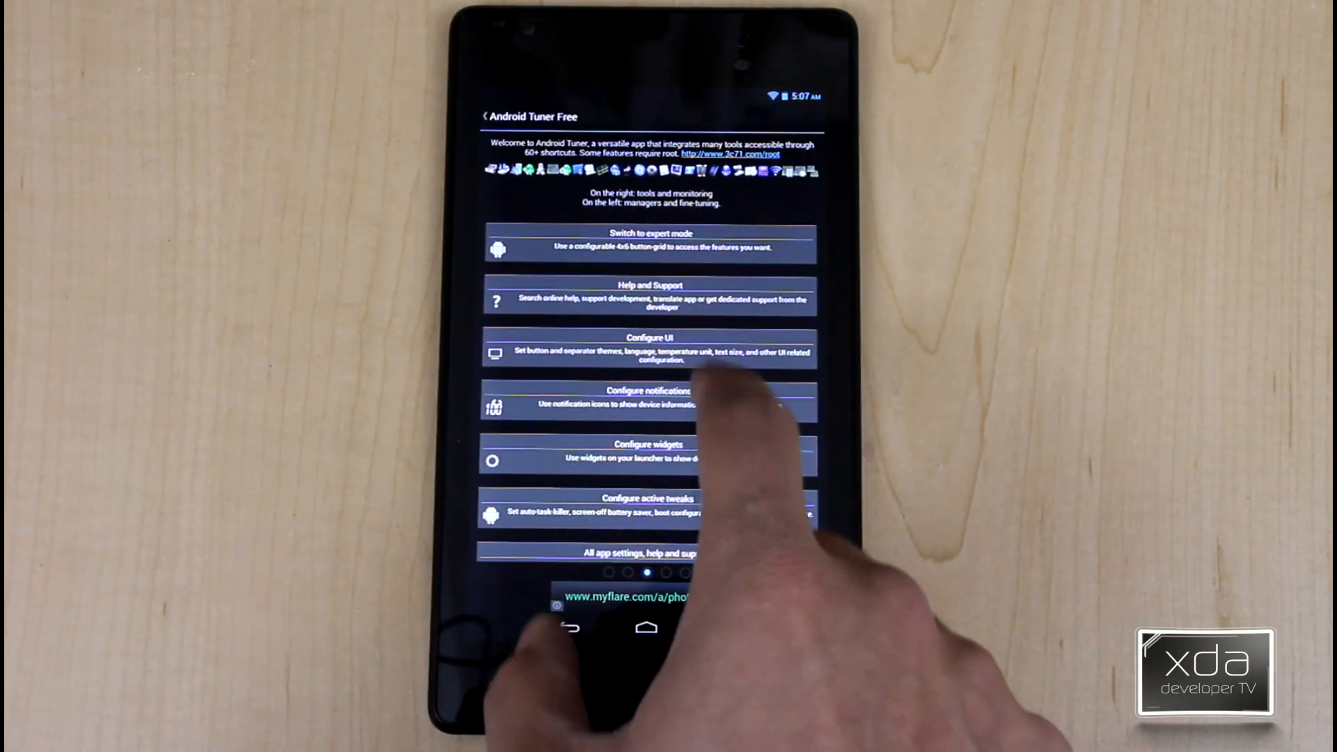
click(647, 401)
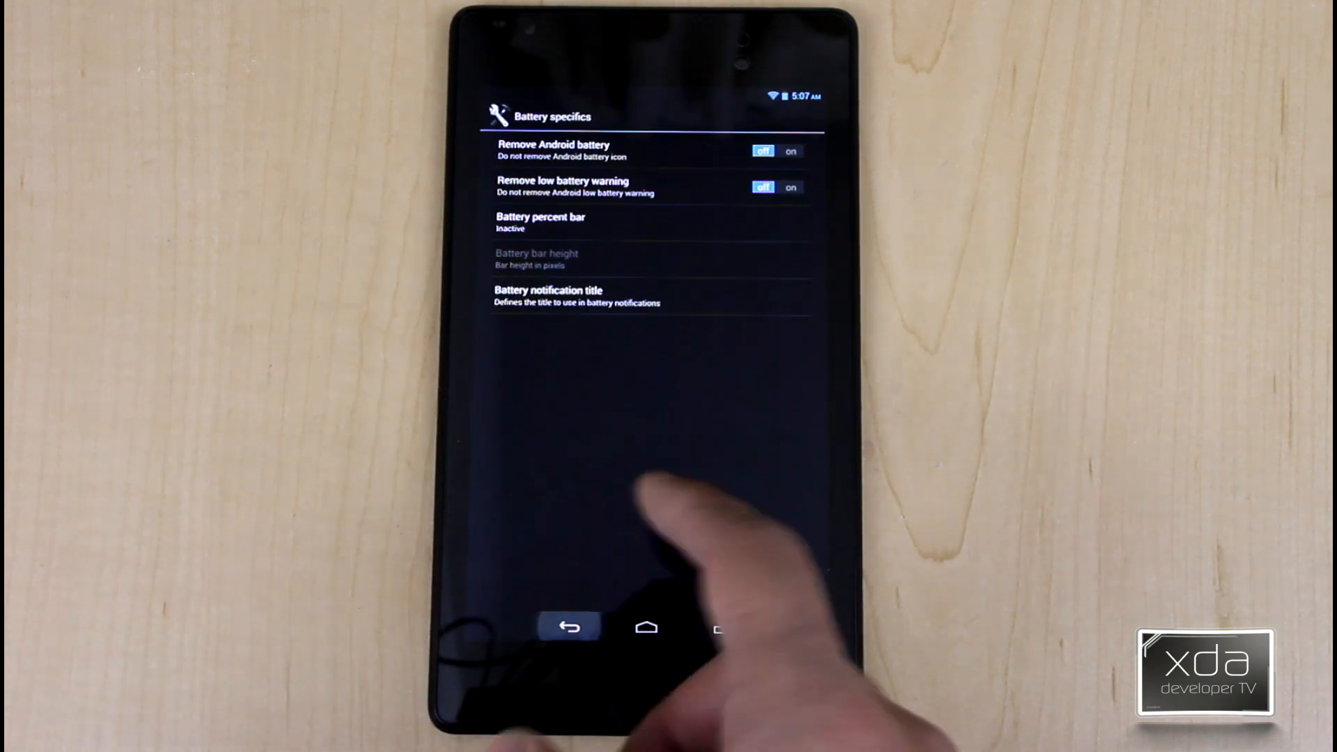
Leave Battery specifics to reach the root tools page with entropy control and kernel configuration.
click(569, 626)
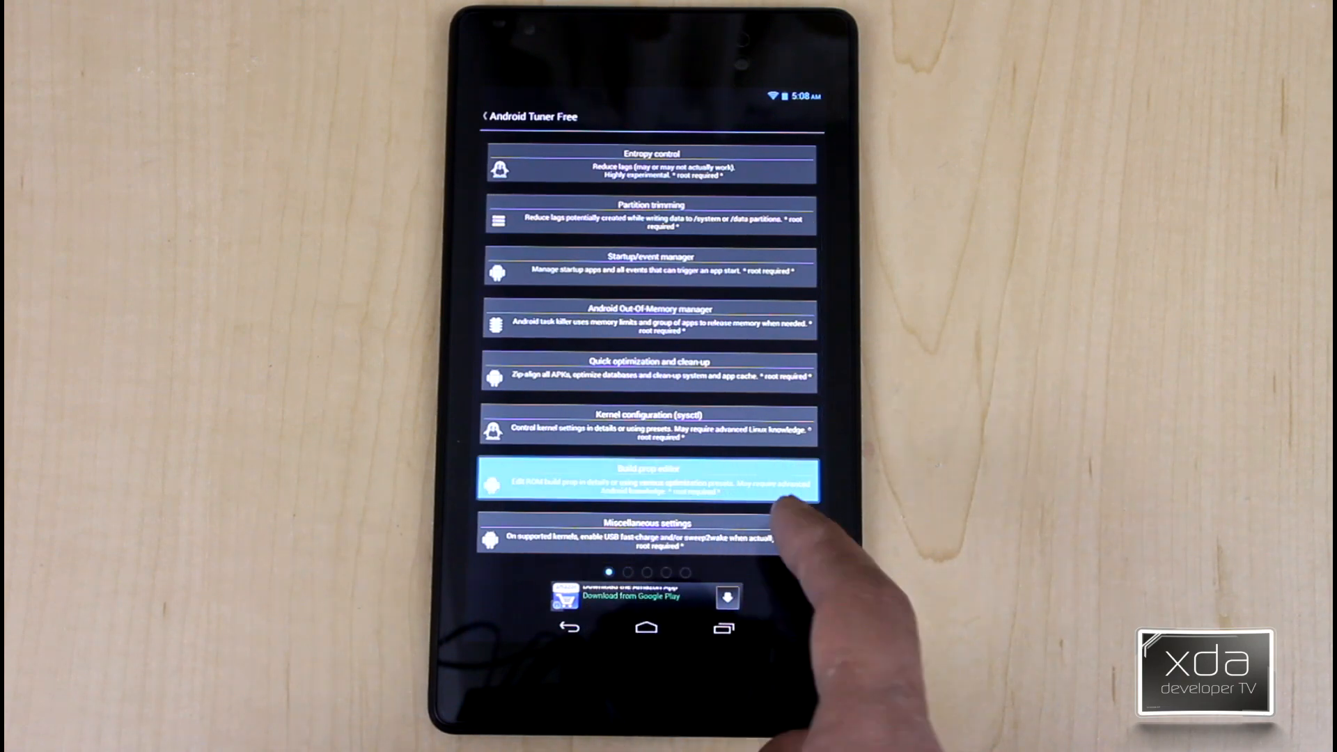
Reach the managers page listing Device, Task, Application, Battery, Network, CPU and System manager.
click(648, 479)
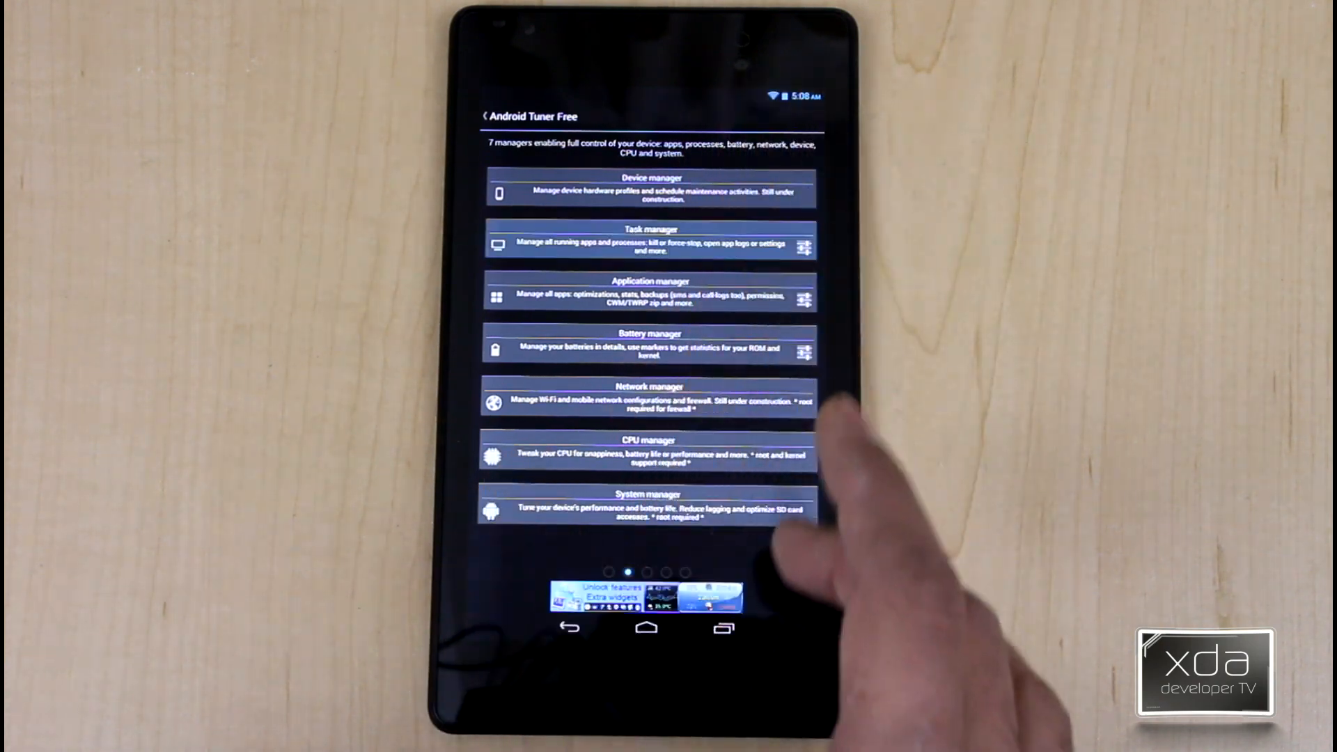
click(651, 242)
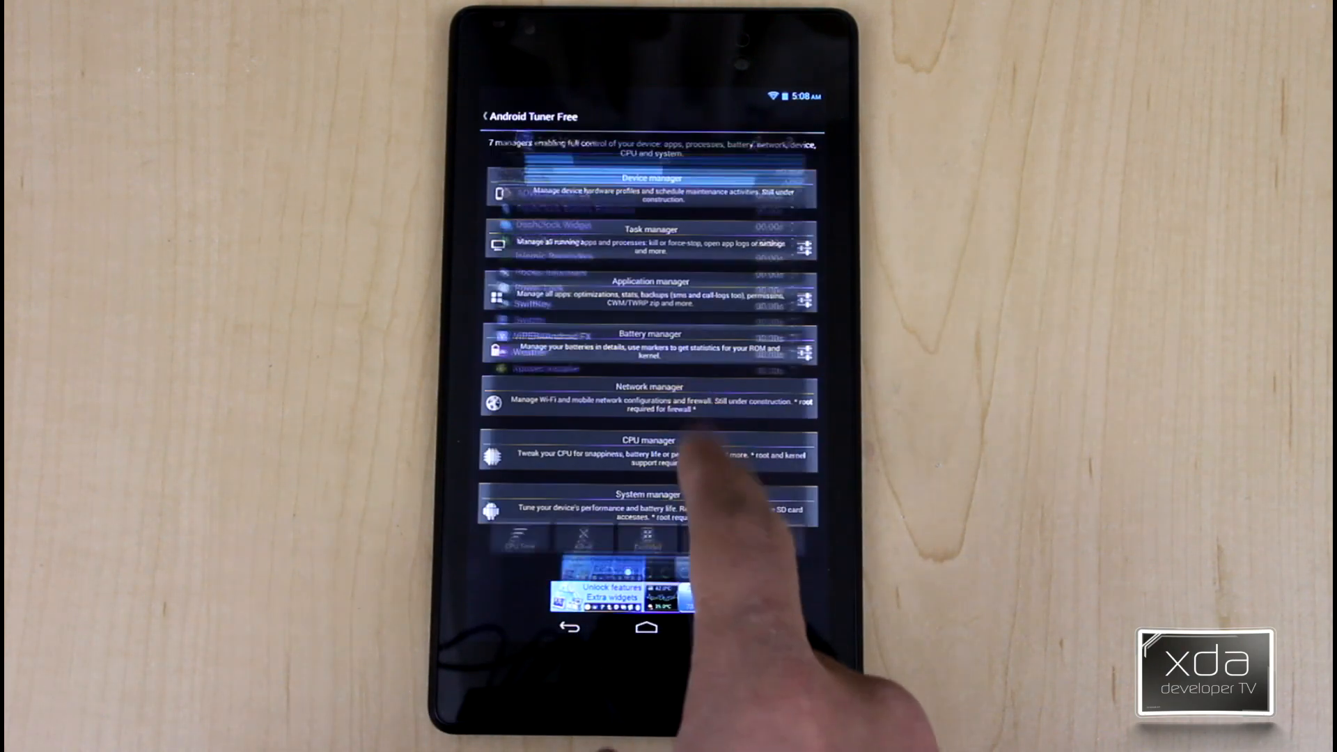
click(648, 454)
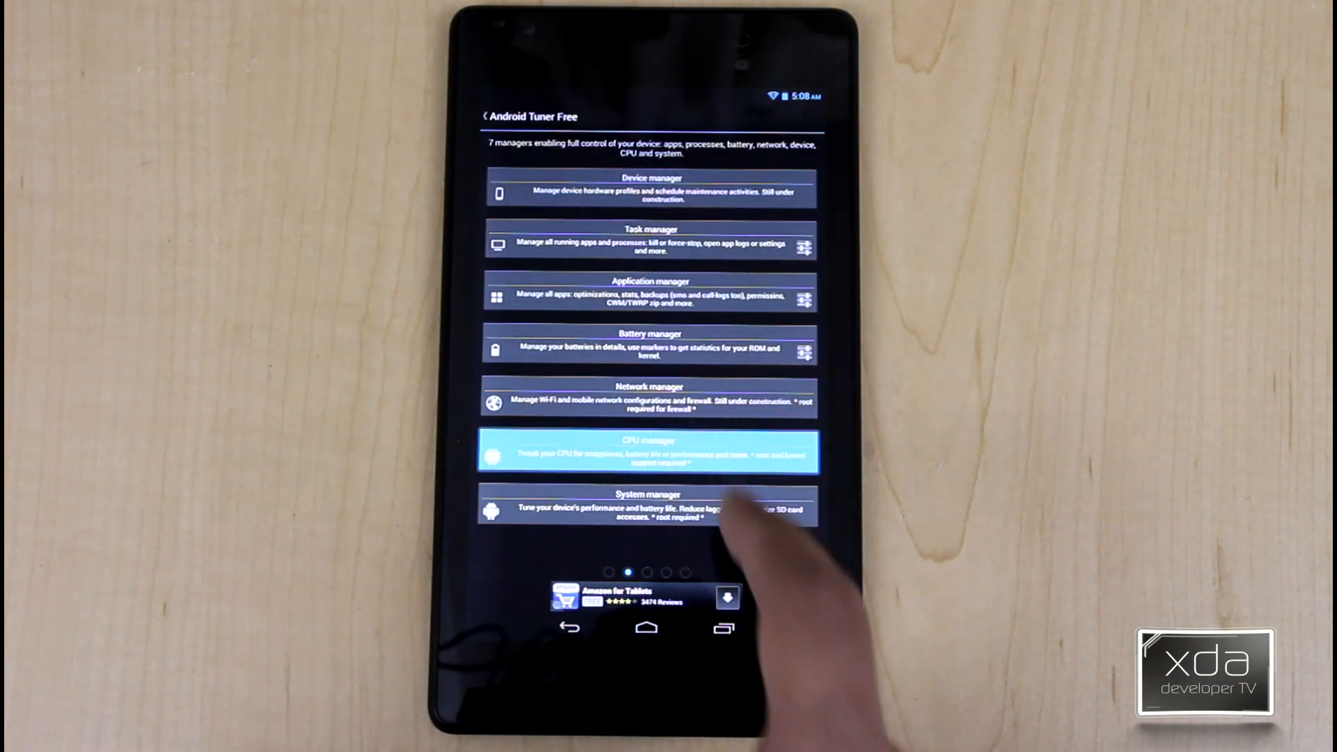
Check the CPU manager's load, frequency and temperature graphs, then show the tools page.
click(647, 451)
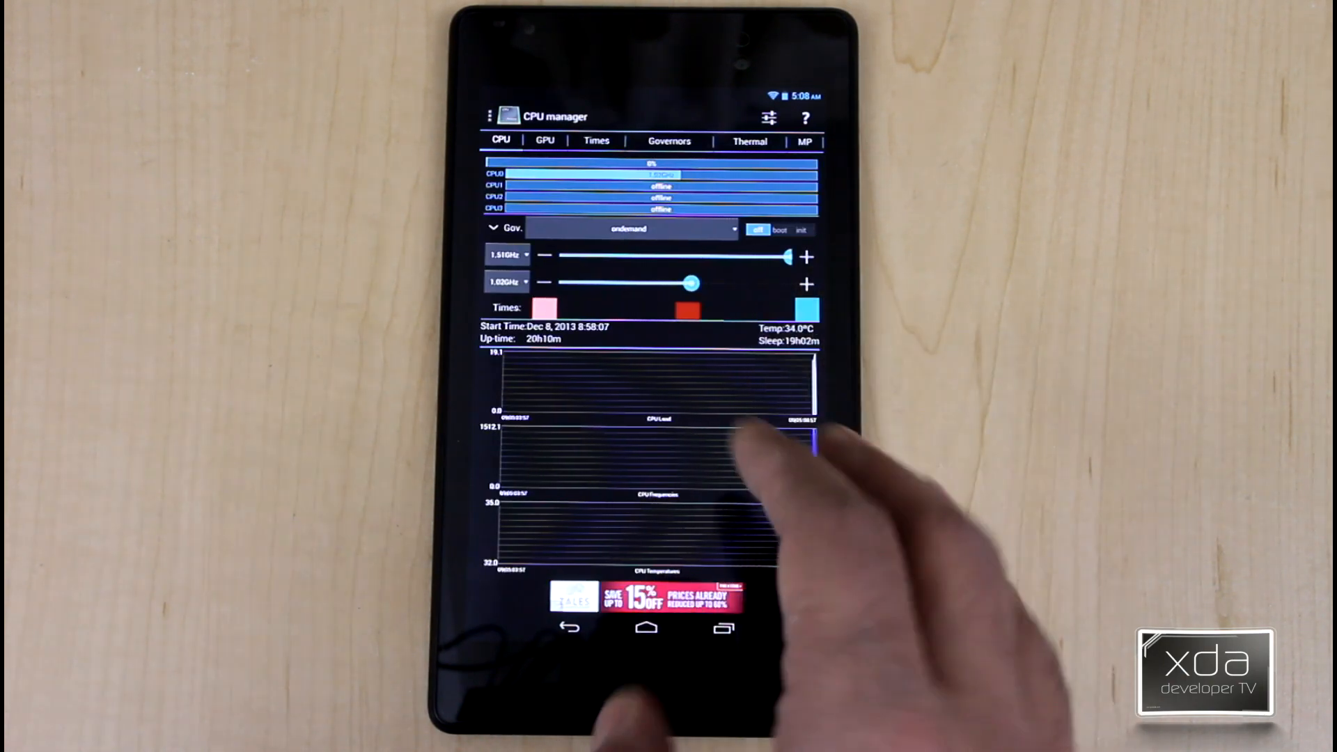
drag(691, 283, 559, 283)
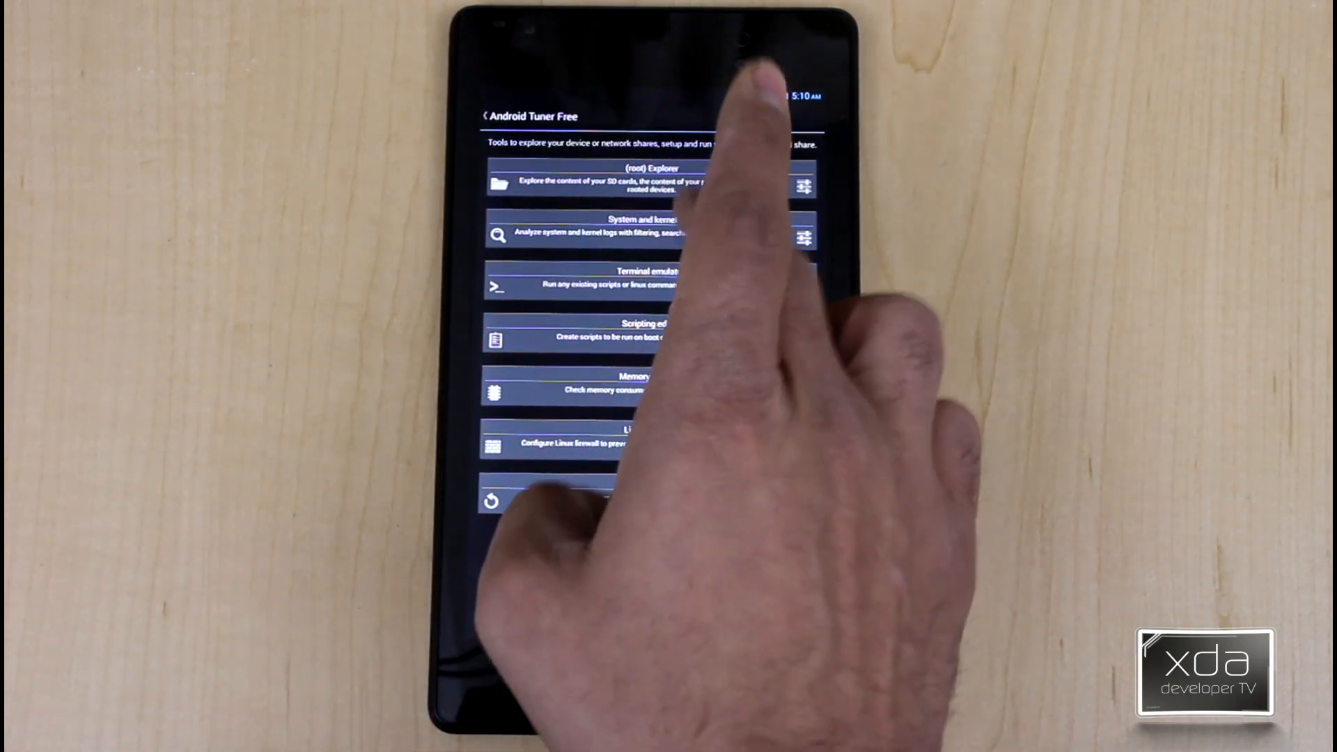
Show per-app Battery statistics in the Apps manager, then return to the home screen.
click(639, 237)
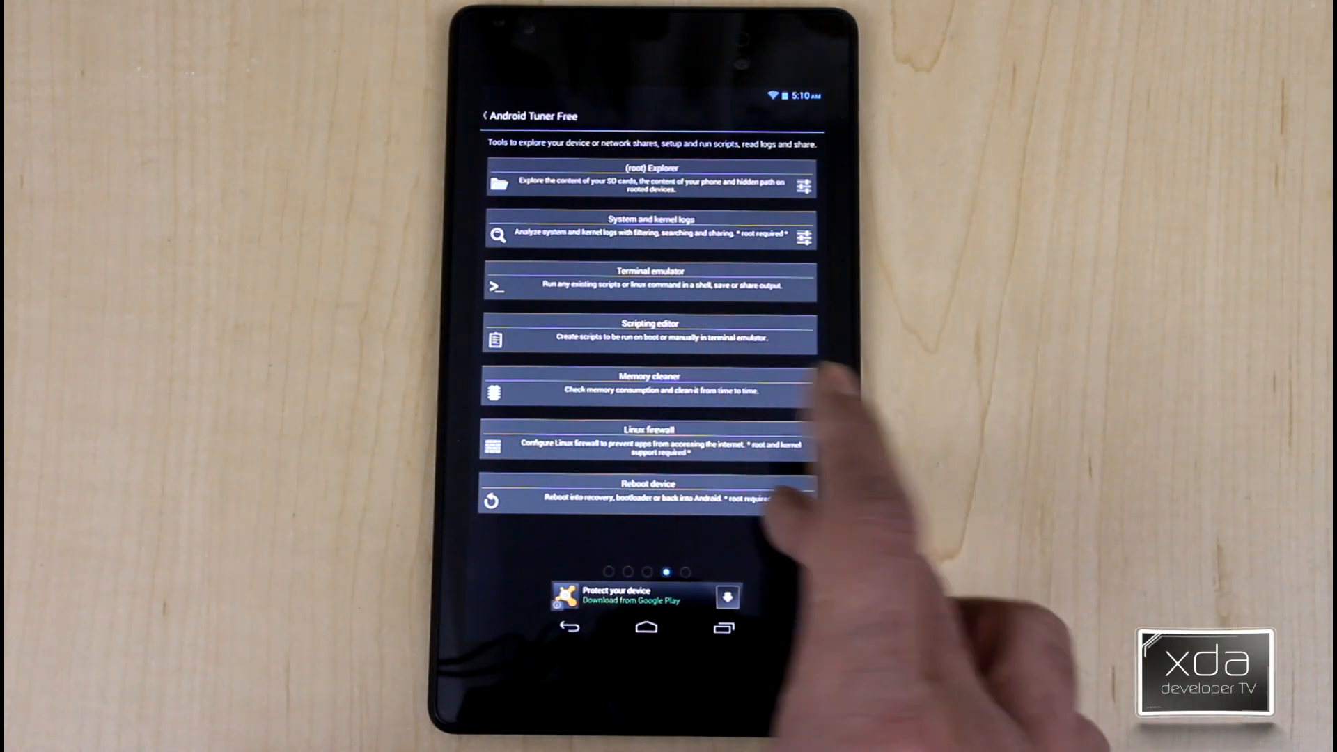
click(648, 498)
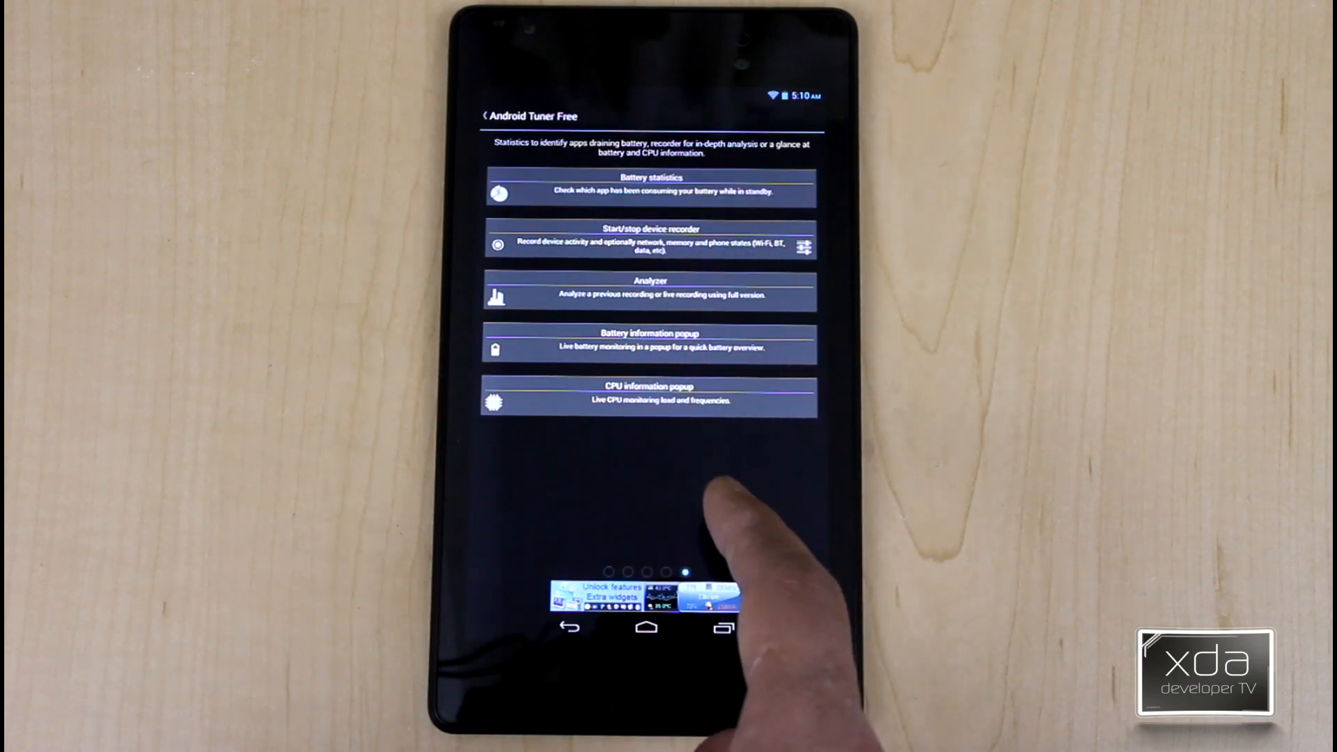
click(650, 188)
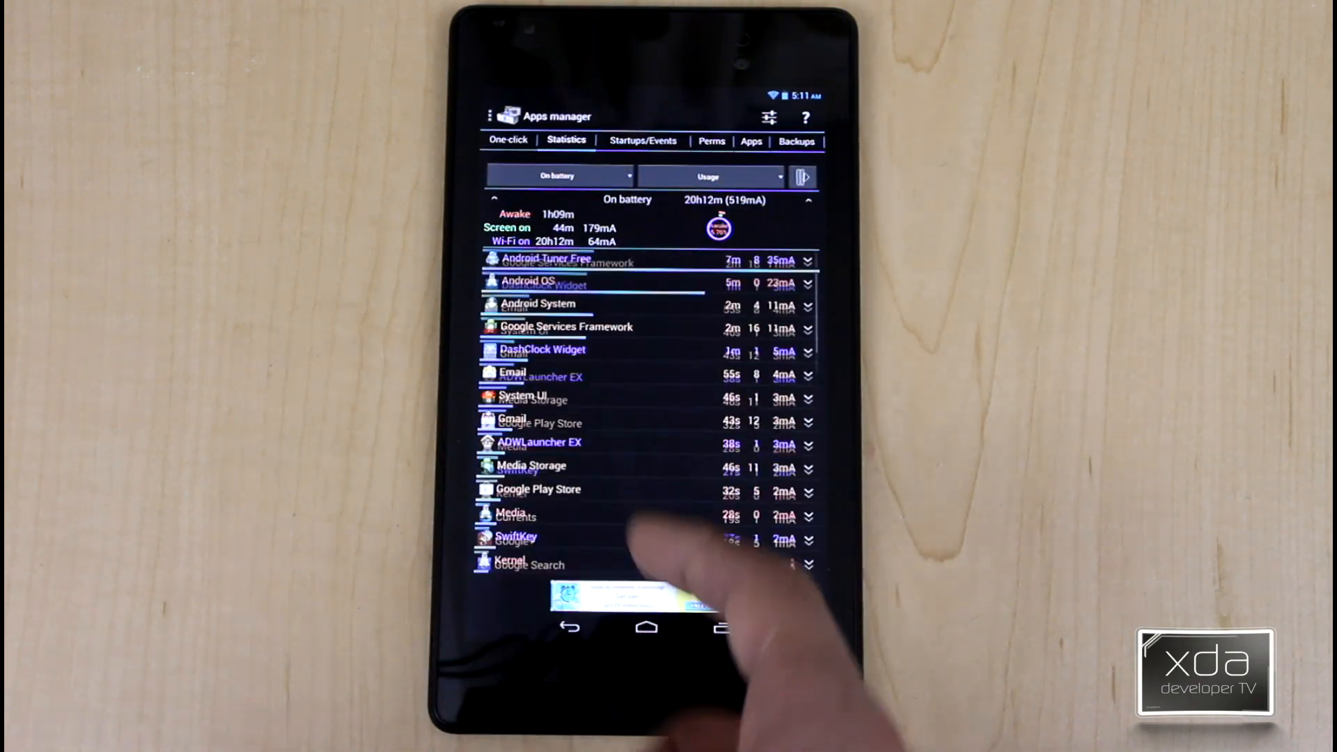
click(647, 628)
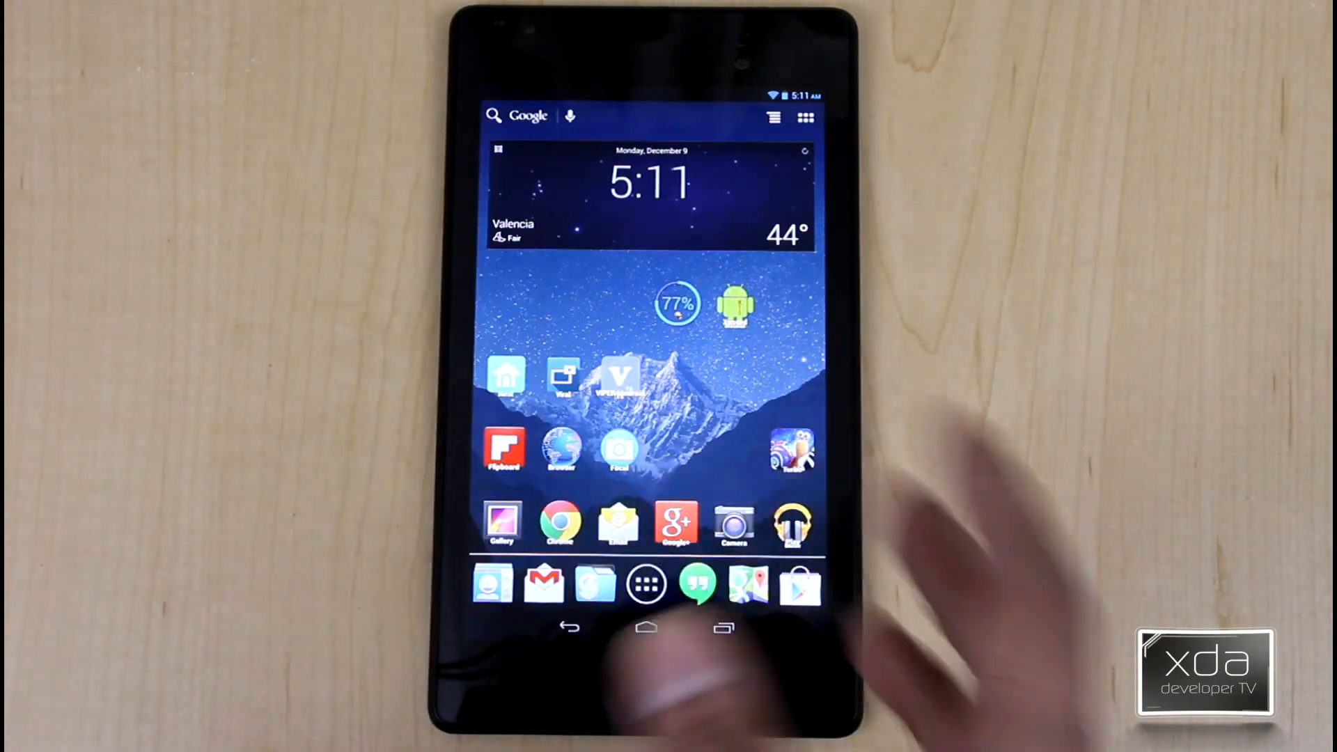